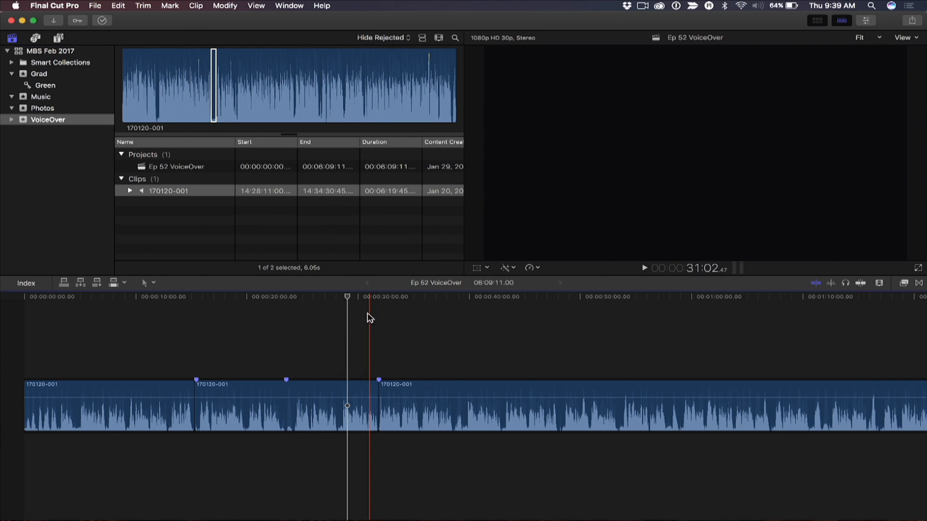
Step: Show the 170120-001 voiceover clip from the VoiceOver event in the viewer
left_click(186, 297)
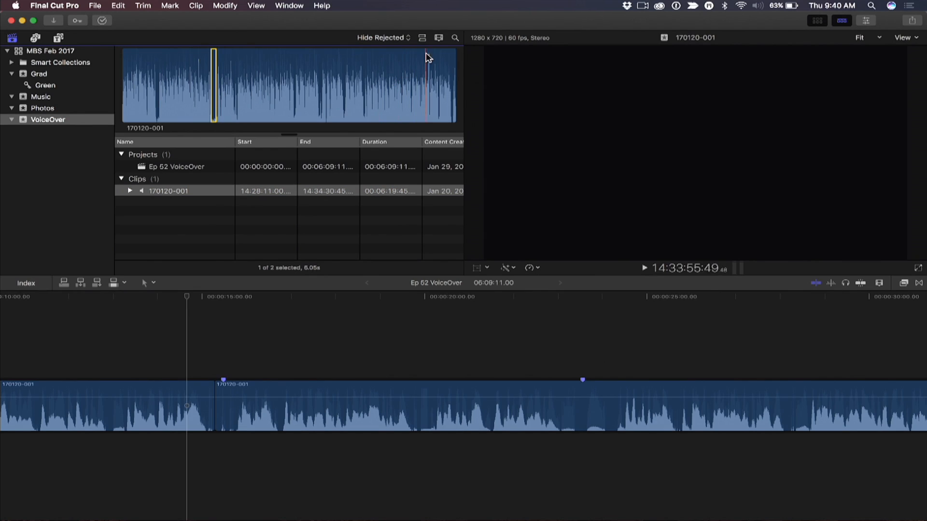
mouse_move(422, 38)
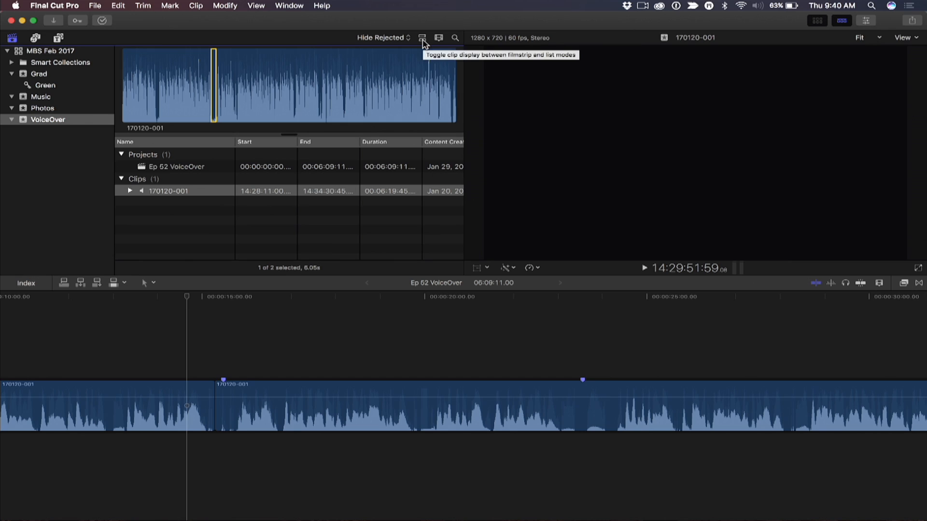
Step: Switch the selected 170120-001 clip to filmstrip display in the browser
left_click(168, 191)
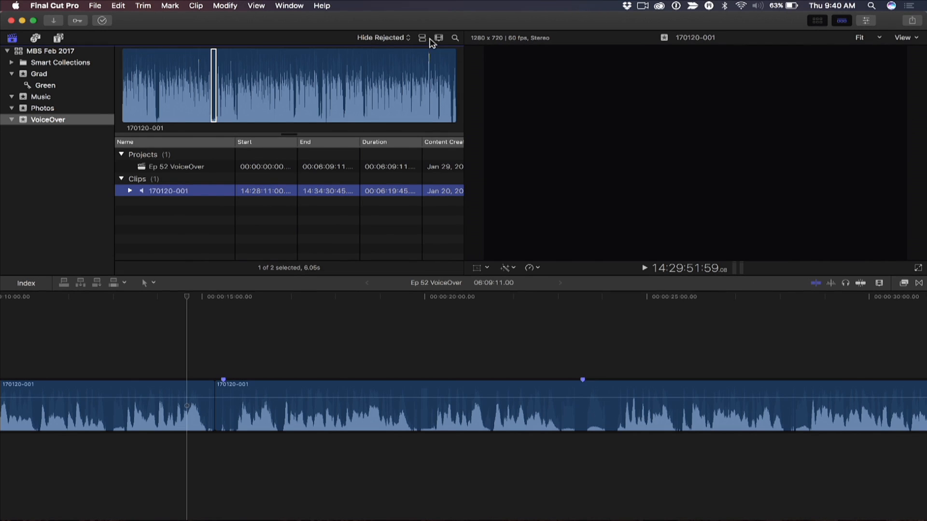
left_click(438, 37)
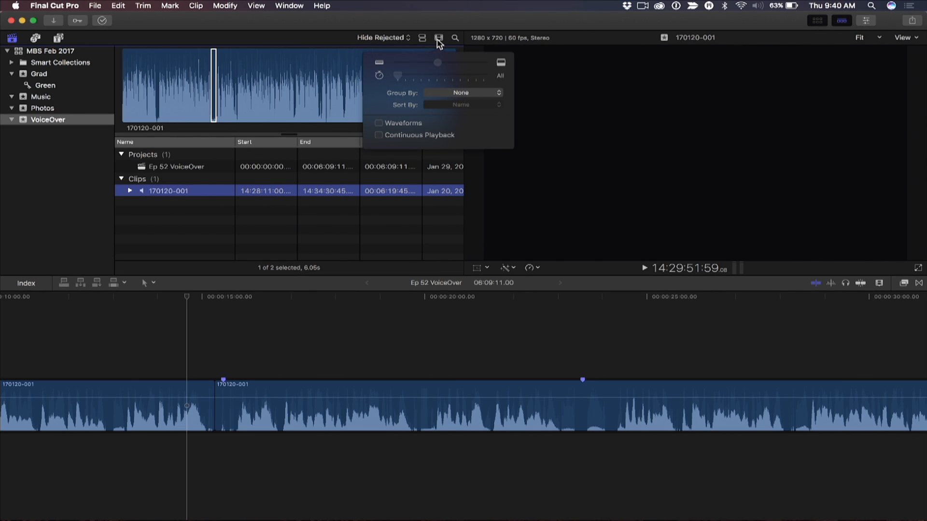
left_click(421, 38)
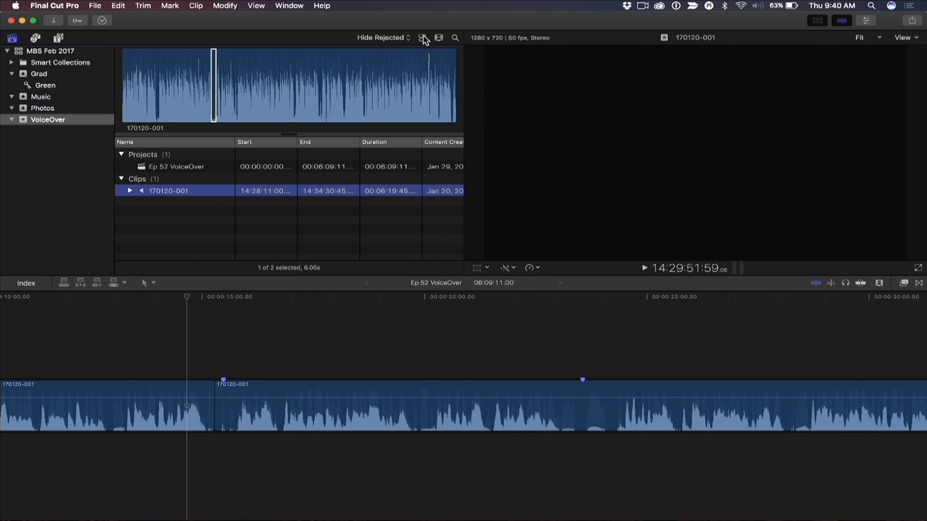
left_click(438, 38)
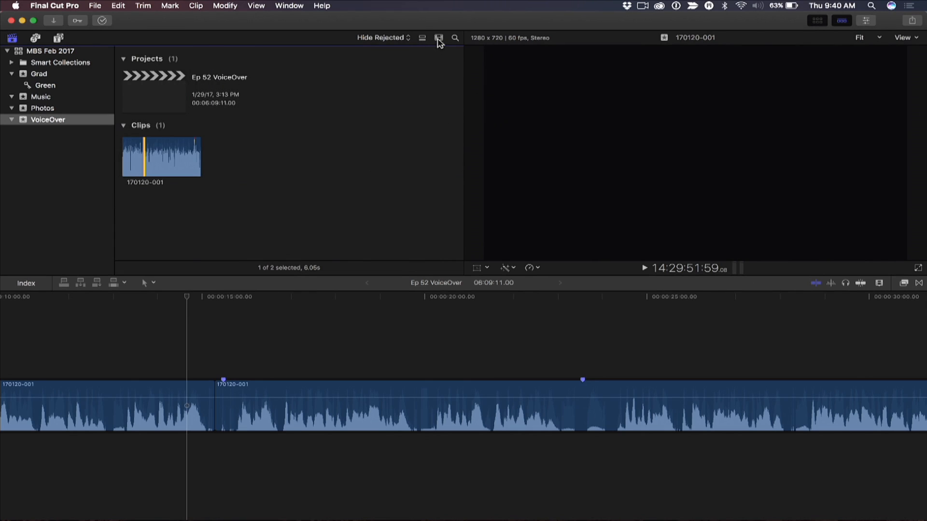
Step: Set the filmstrip duration in Clip Appearance to 10 seconds per thumbnail
left_click(438, 37)
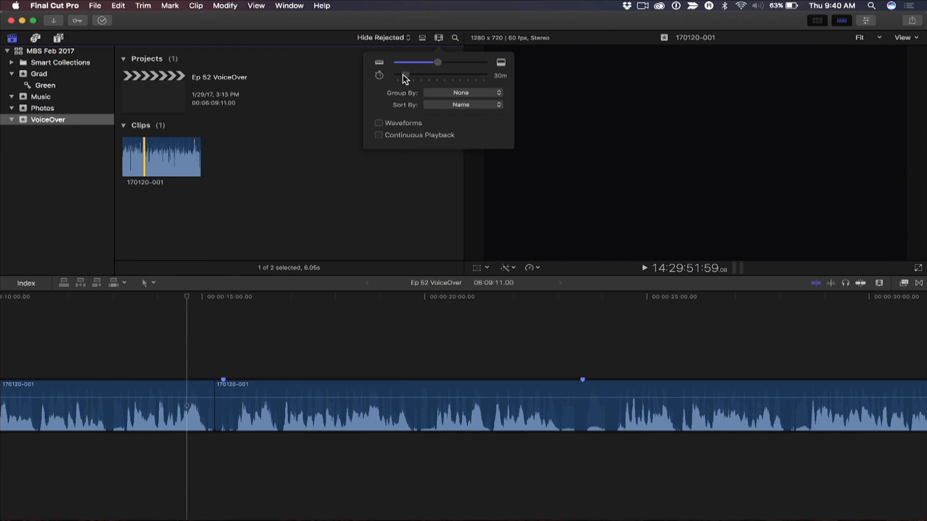
left_click_drag(405, 77, 444, 77)
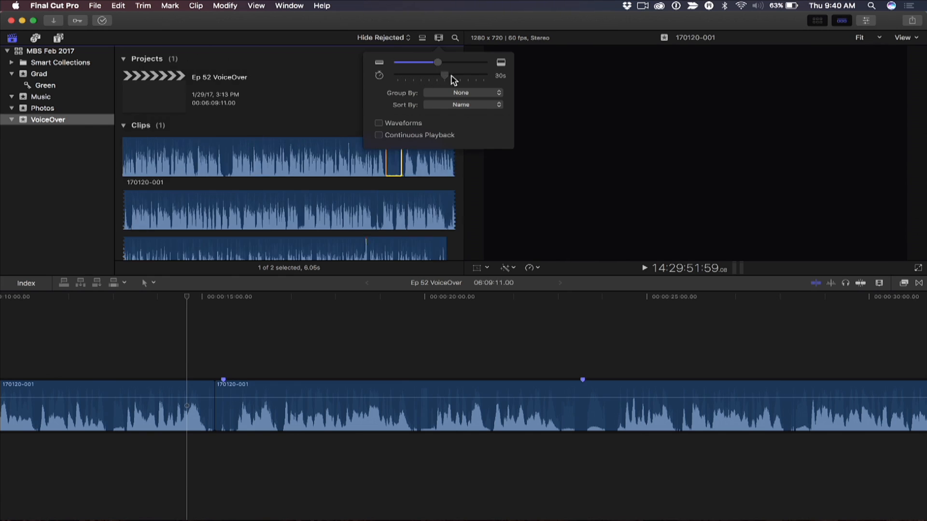
left_click_drag(443, 78, 460, 78)
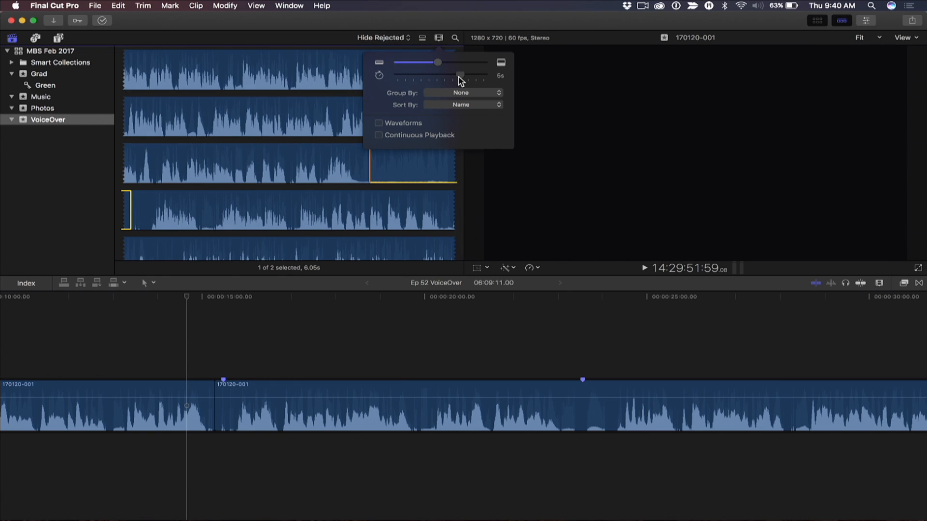
left_click_drag(459, 75, 452, 75)
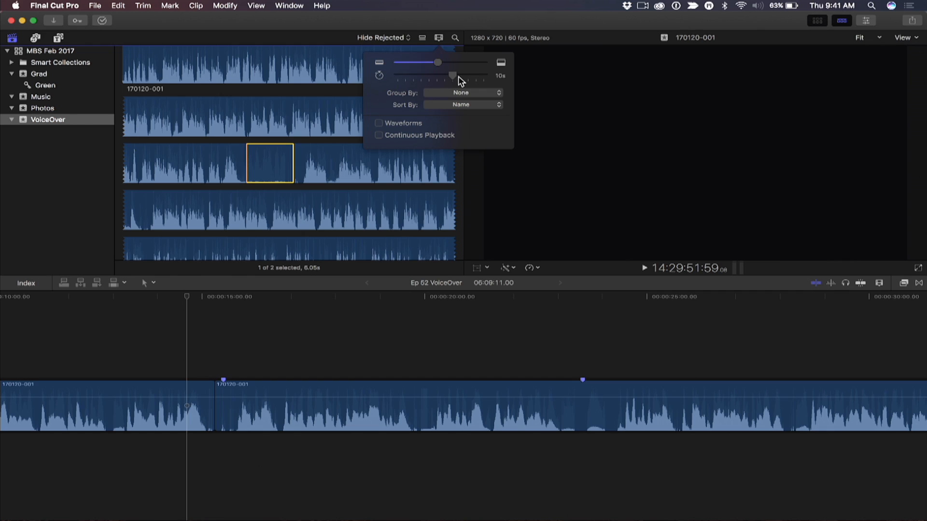
Step: Trim the quiet range's end in the filmstrip to about 6.33 seconds
left_click(423, 59)
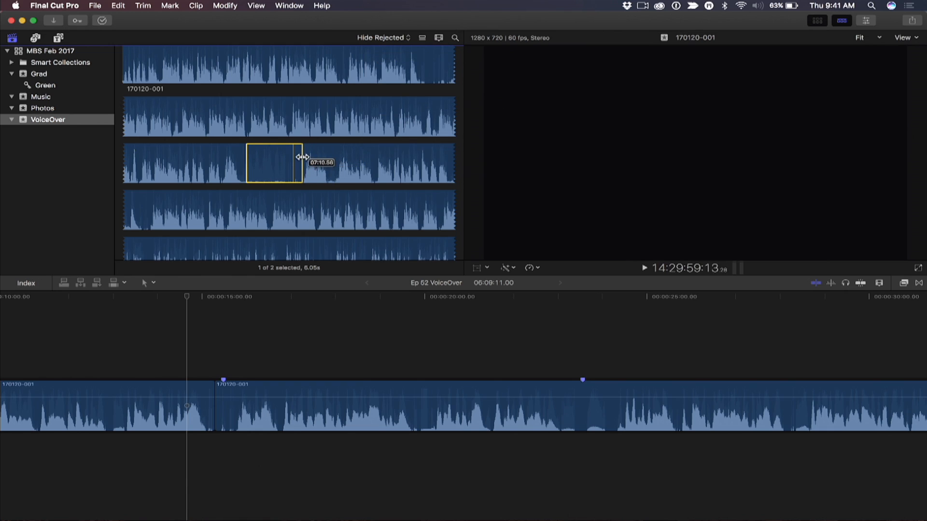
left_click_drag(301, 162, 297, 162)
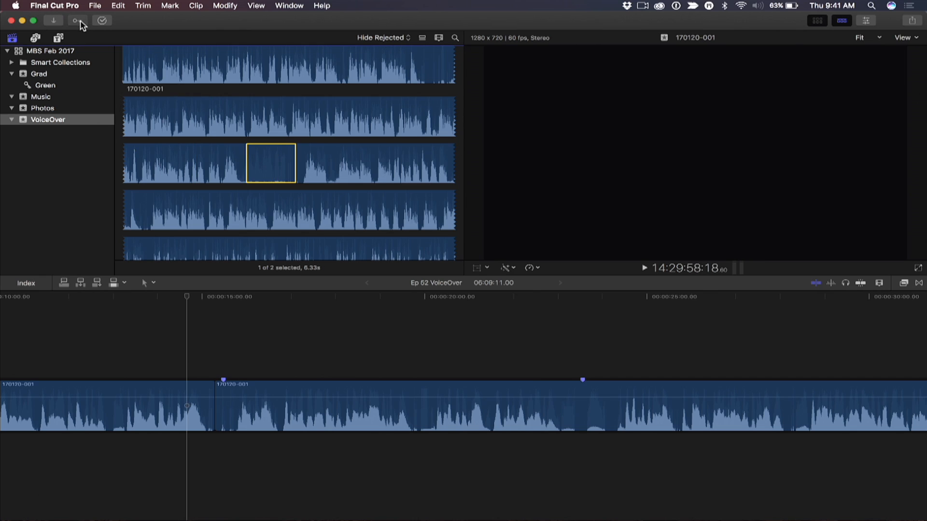
Step: Tag the quiet range with Room Tone and view the new Room Tone keyword collection
left_click(76, 20)
type("Room Tone")
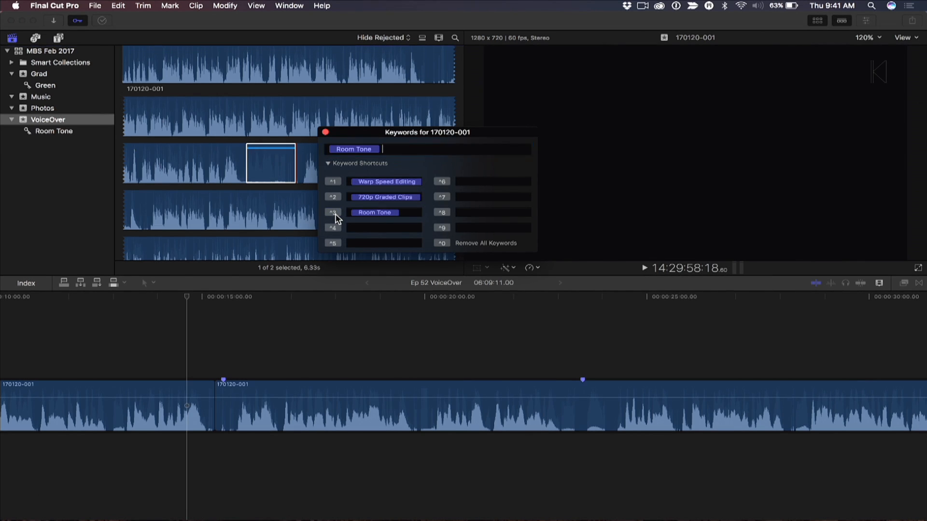
left_click(428, 148)
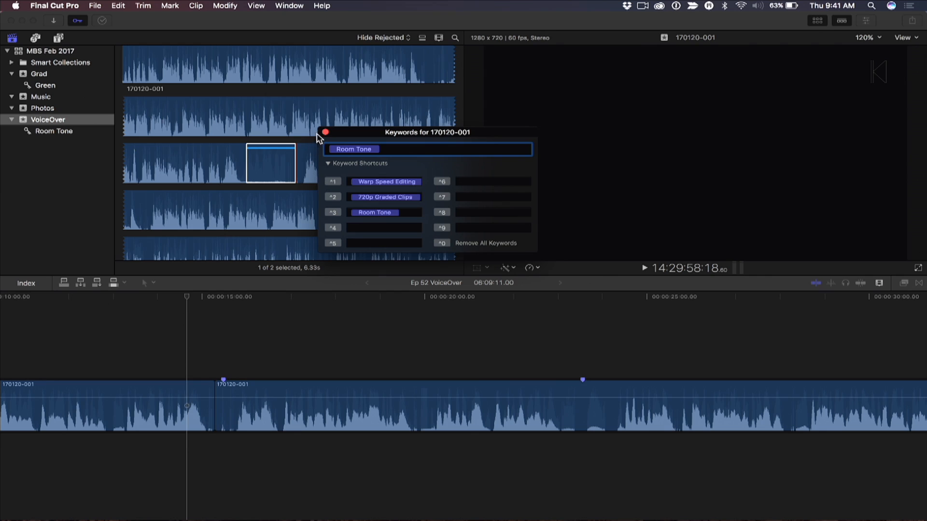
left_click(54, 131)
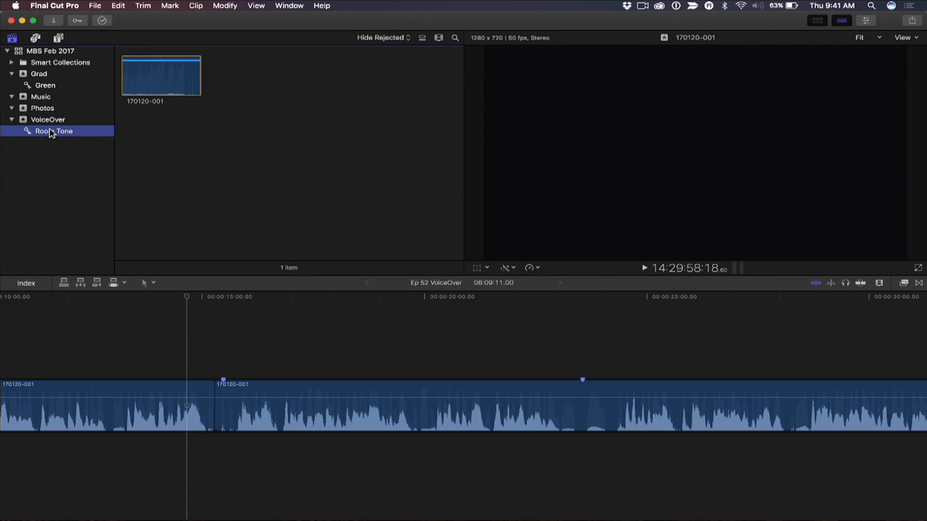